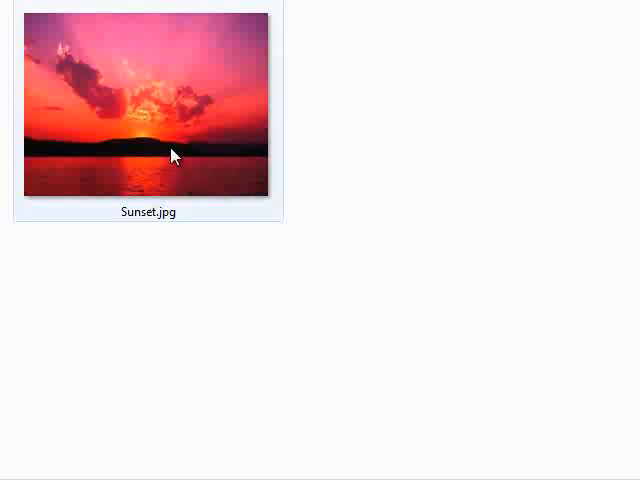
- Open Sunset.jpg with Microsoft Office Picture Manager from its Explorer context menu
right_click(172, 152)
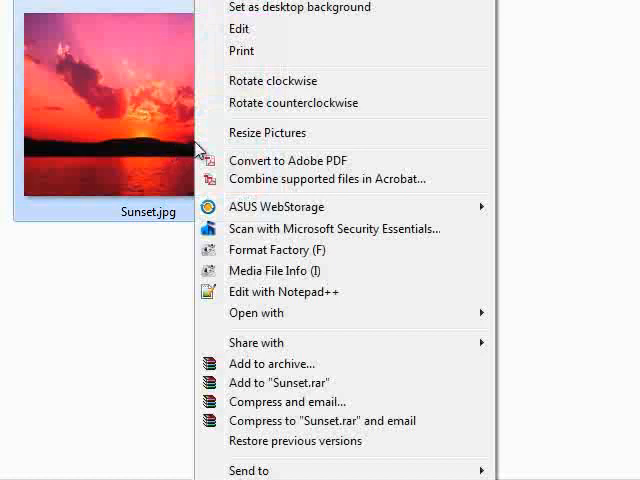
mouse_move(330, 228)
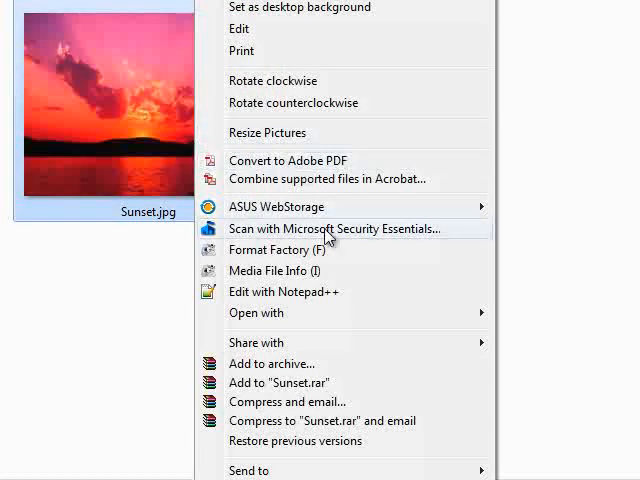
left_click(256, 312)
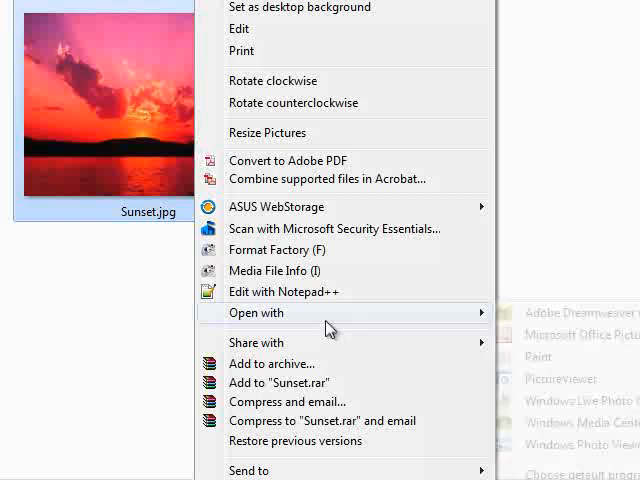
mouse_move(568, 344)
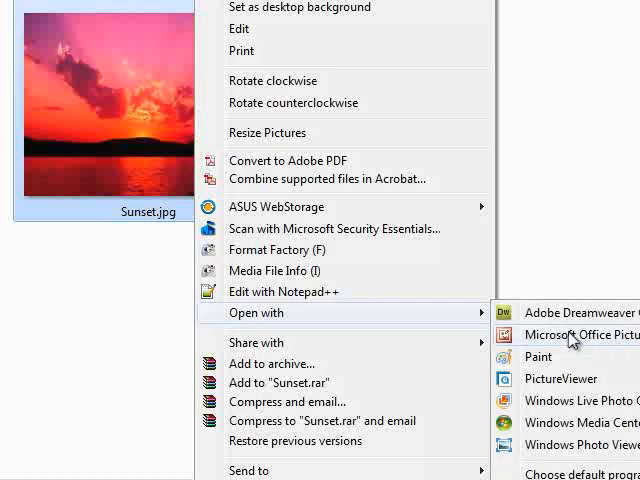
left_click(578, 334)
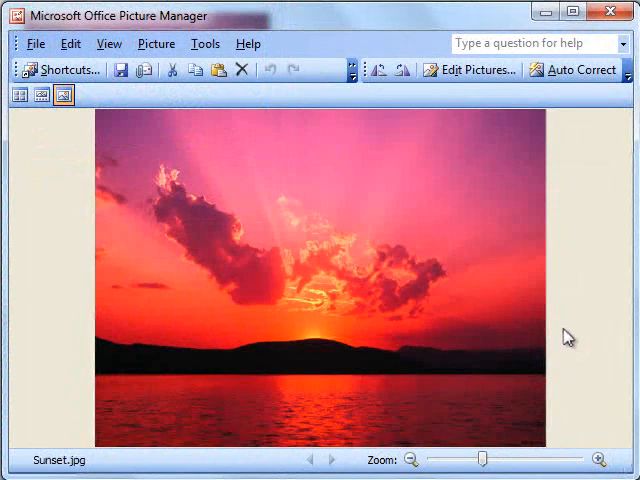
mouse_move(196, 172)
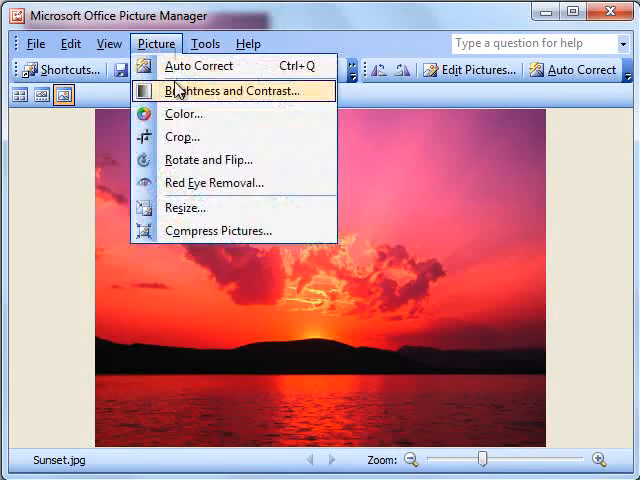
- Start the Crop tool on the 800x600 Sunset.jpg photo
left_click(182, 136)
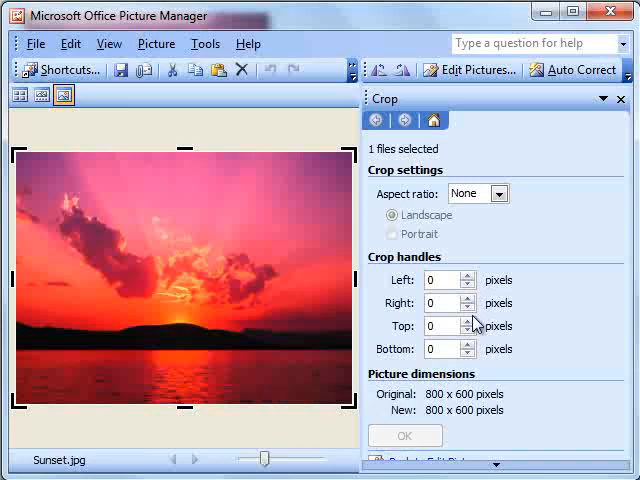
mouse_move(470, 348)
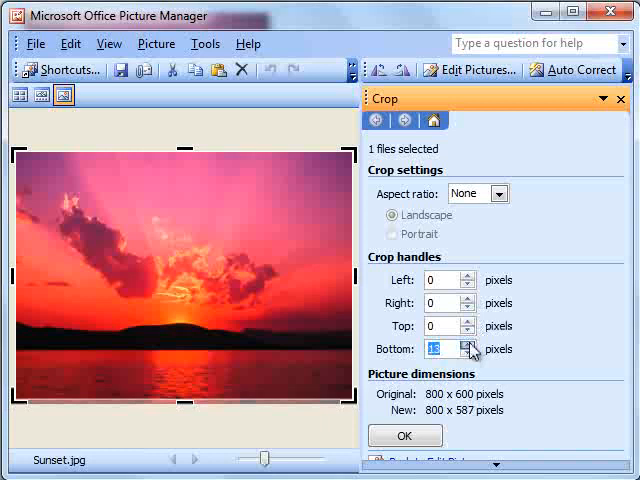
- Set the bottom crop to 166 pixels, below the horizon, for a new size of 800x434
left_click(468, 344)
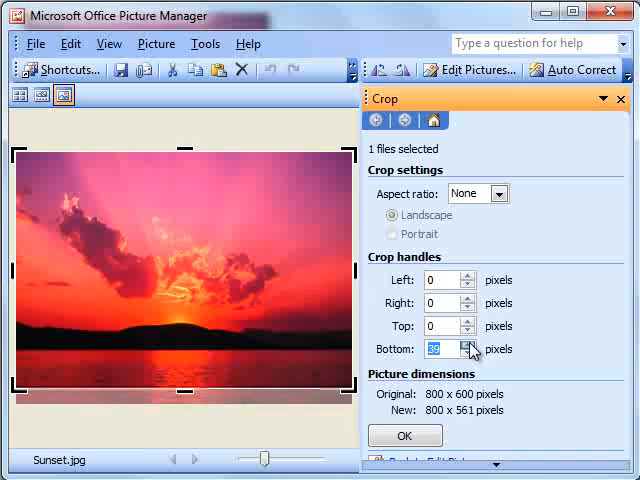
left_click(468, 344)
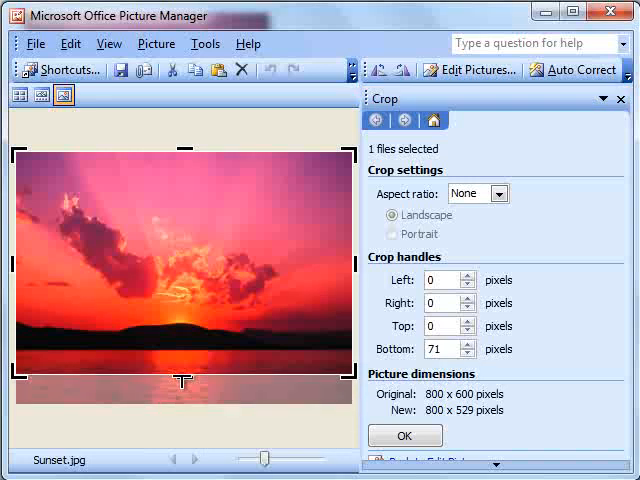
left_click_drag(184, 390, 184, 338)
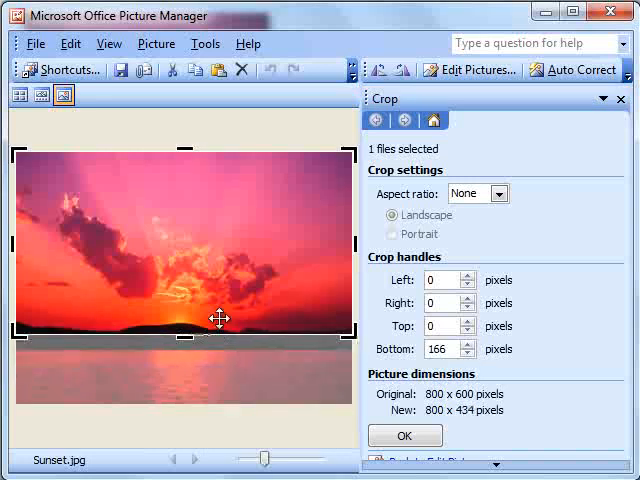
mouse_move(292, 410)
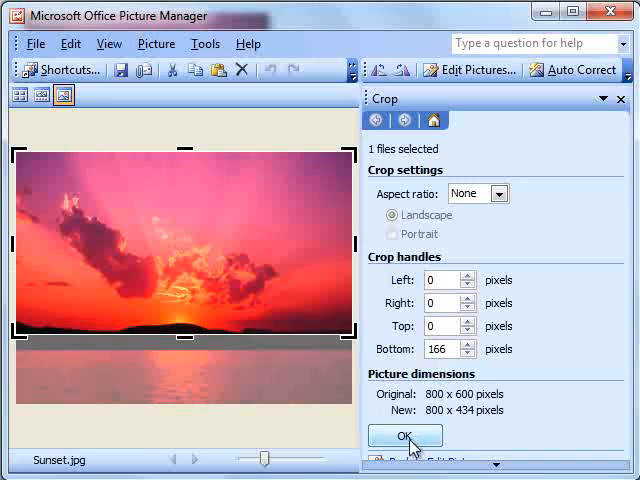
- Confirm the crop so Sunset.jpg becomes 800x434 pixels
left_click(404, 436)
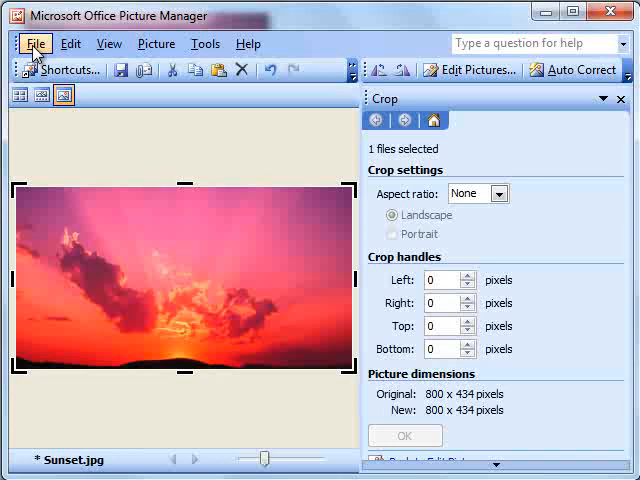
mouse_move(228, 228)
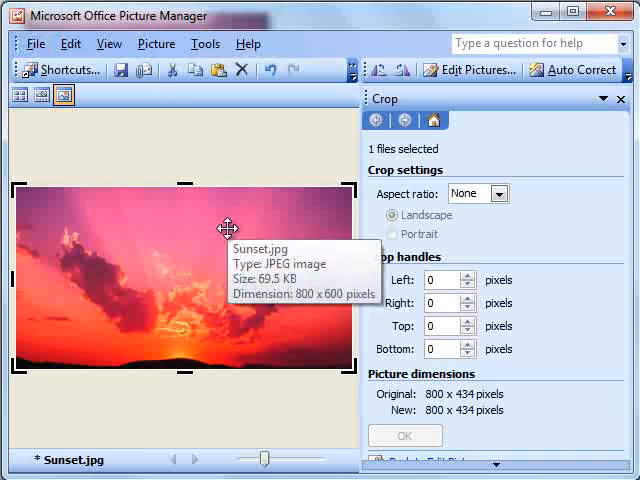
mouse_move(228, 236)
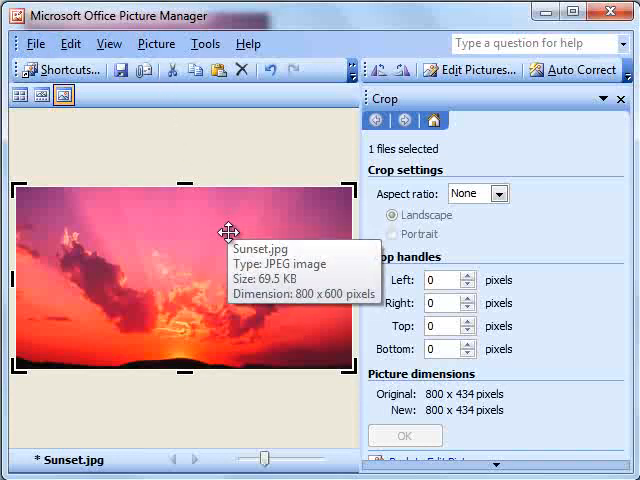